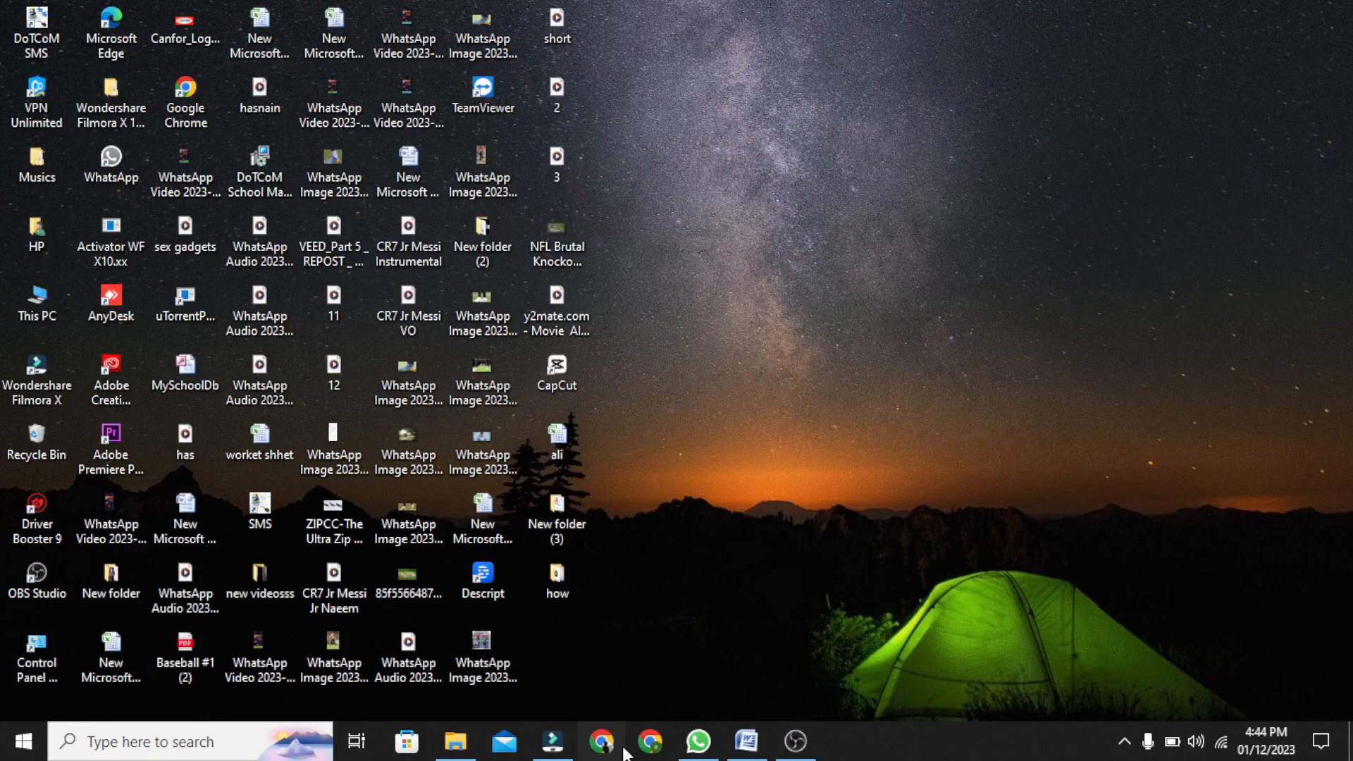
# Launch Google Chrome from the Windows taskbar.
pyautogui.click(600, 741)
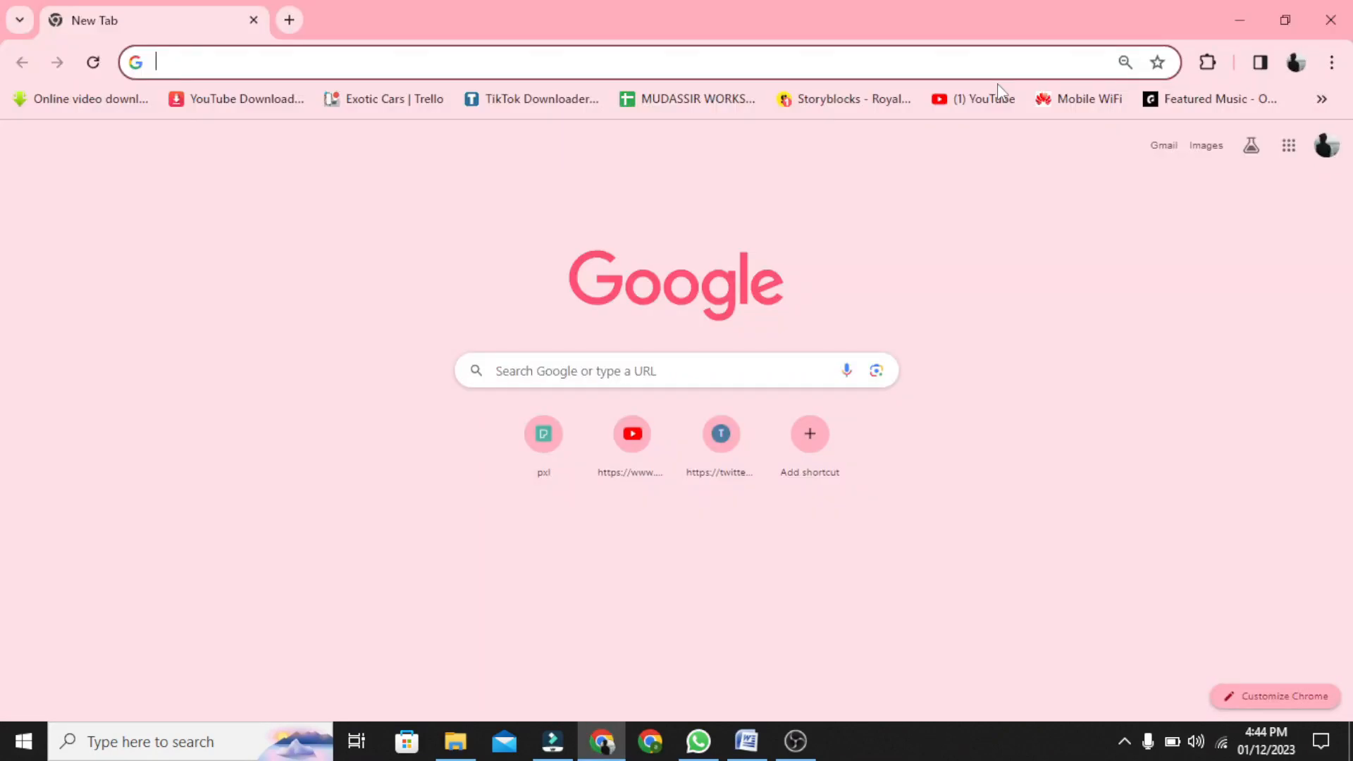
# Load youtube.com from the bookmarks bar and open the account menu.
pyautogui.click(971, 99)
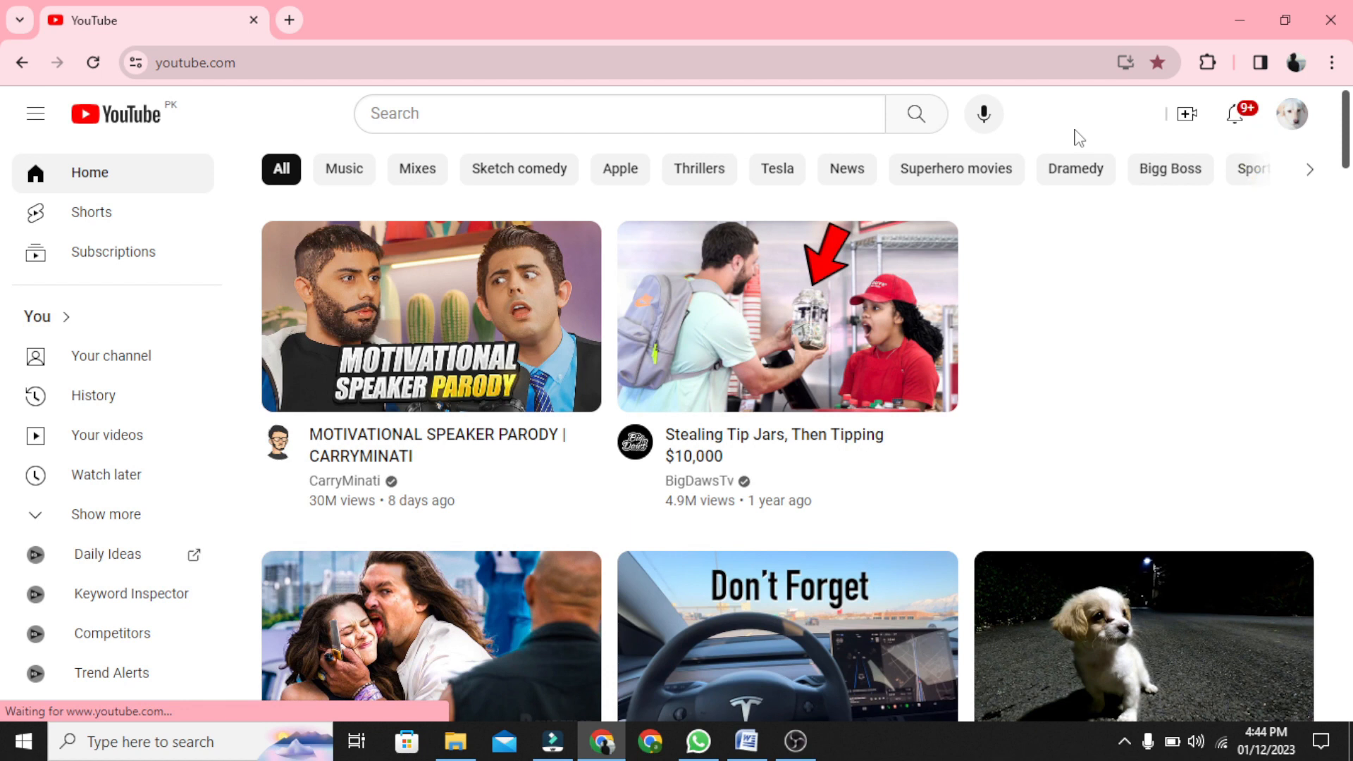
pyautogui.click(1292, 113)
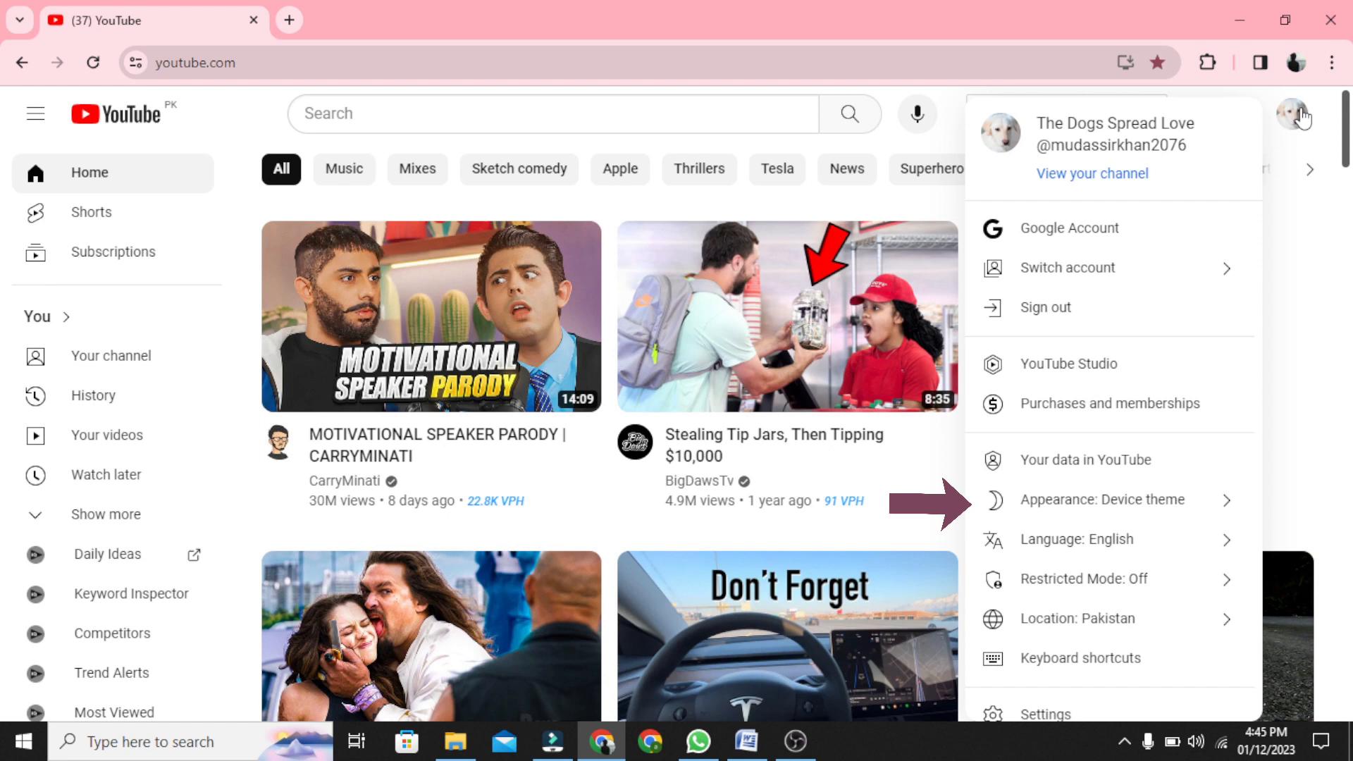
pyautogui.moveTo(1102, 500)
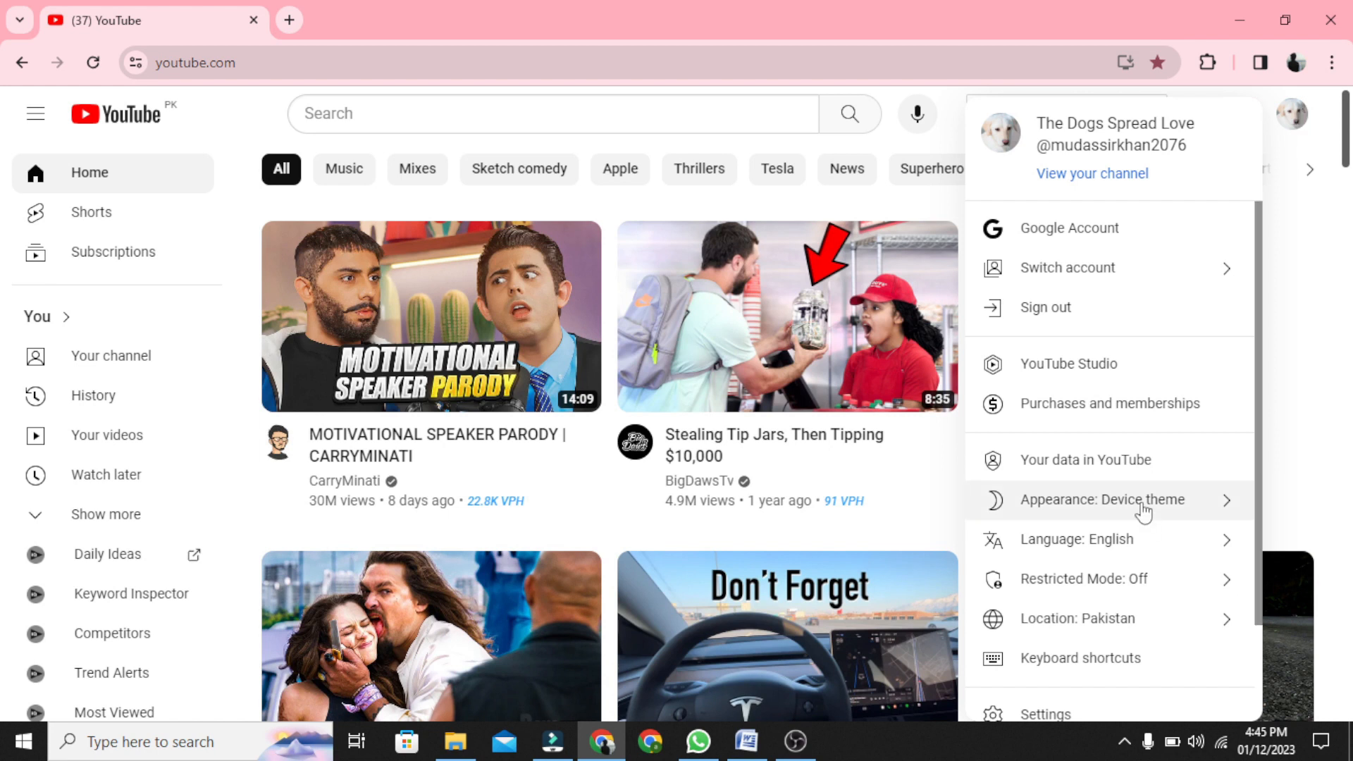
# Change Appearance from Device theme to Dark theme.
pyautogui.click(1102, 499)
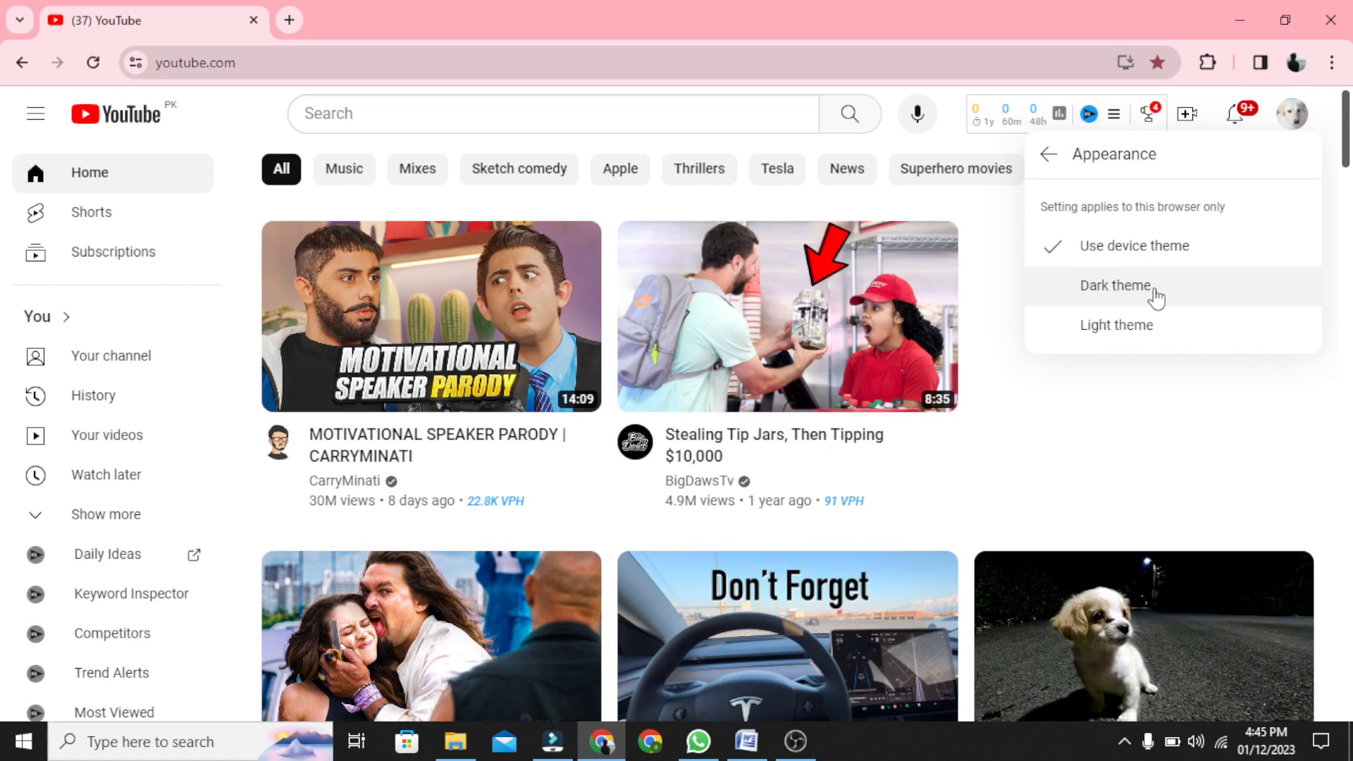
pyautogui.click(1115, 285)
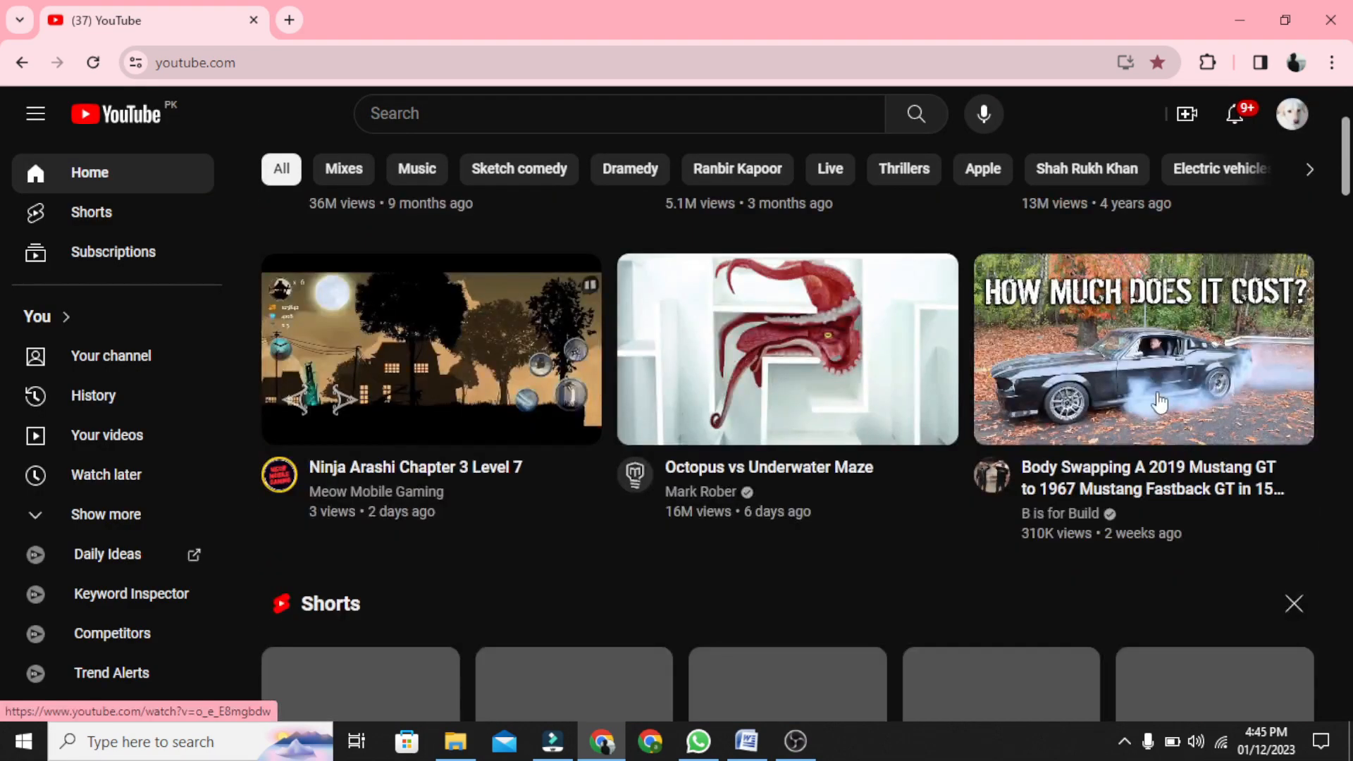